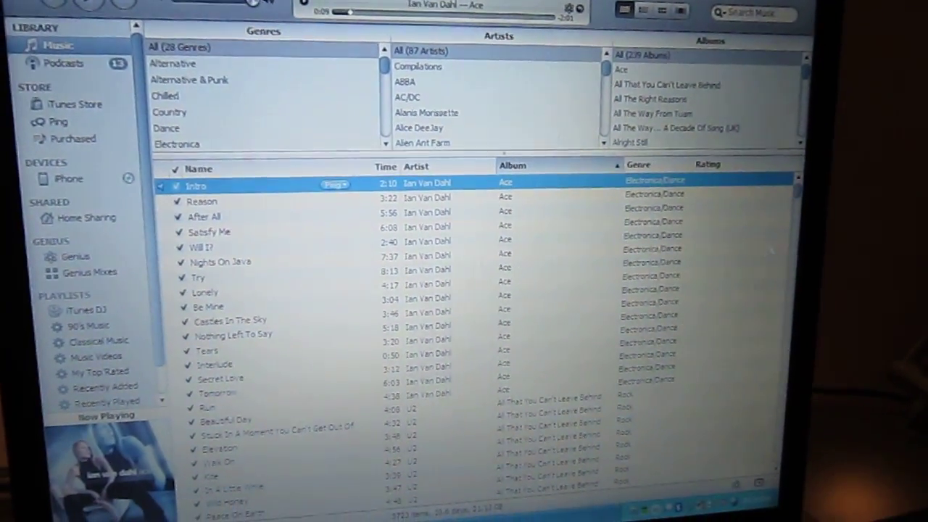
Step: Select the connected iPhone under Devices in the sidebar to load its device page
click(69, 178)
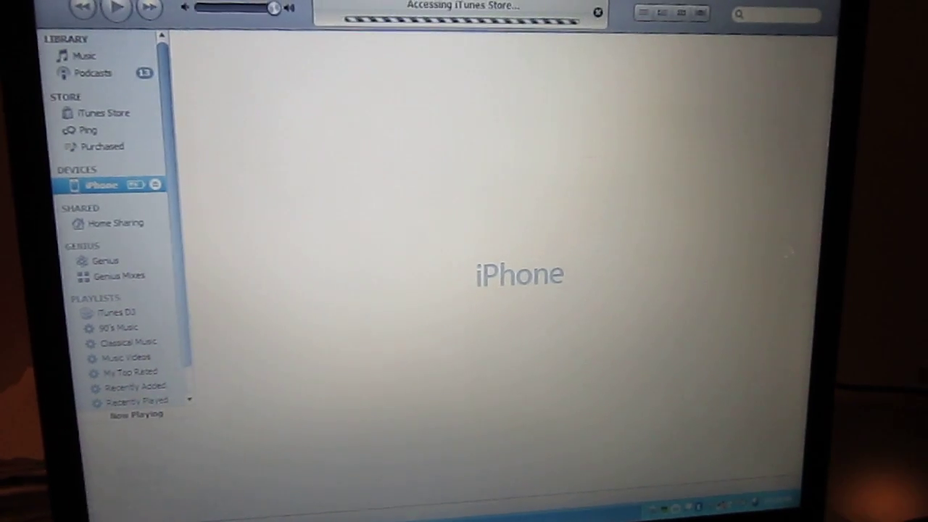